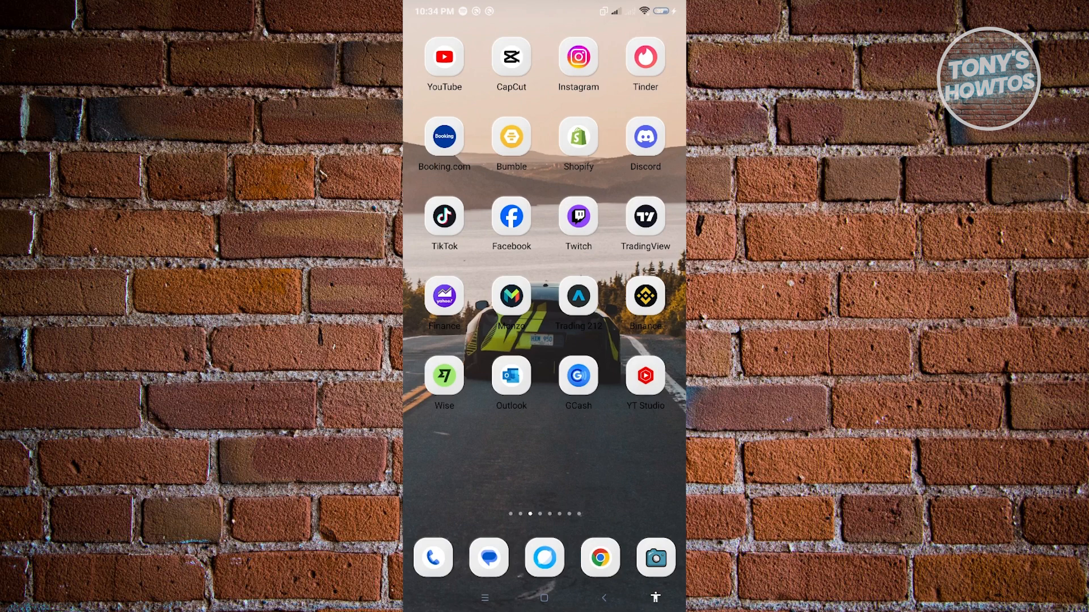
- Launch the Facebook app from the Android home screen
click(511, 216)
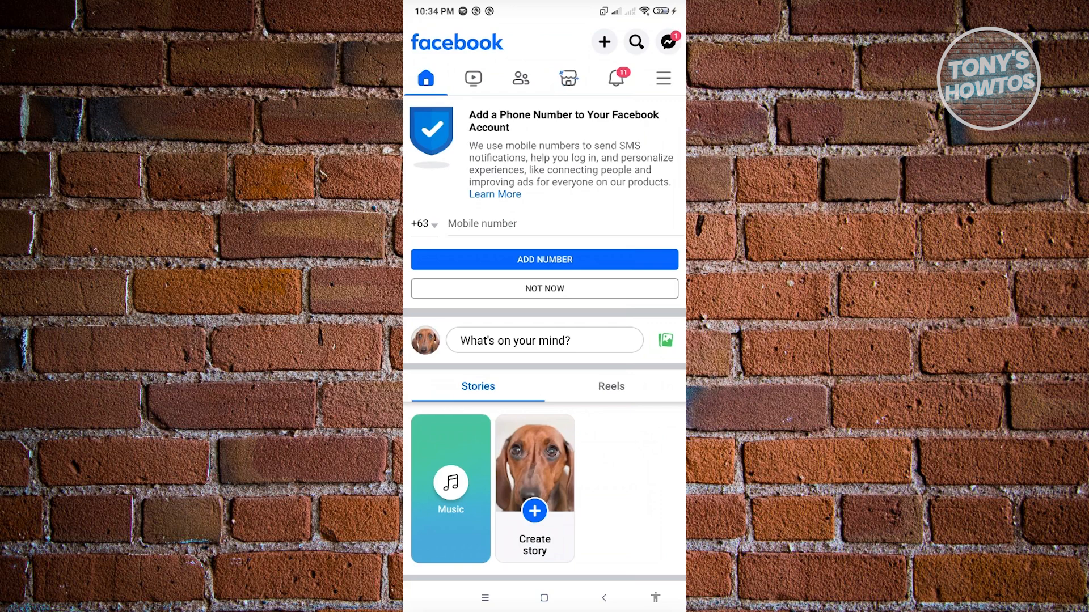
- Open Settings from the menu's Settings & privacy section
click(661, 78)
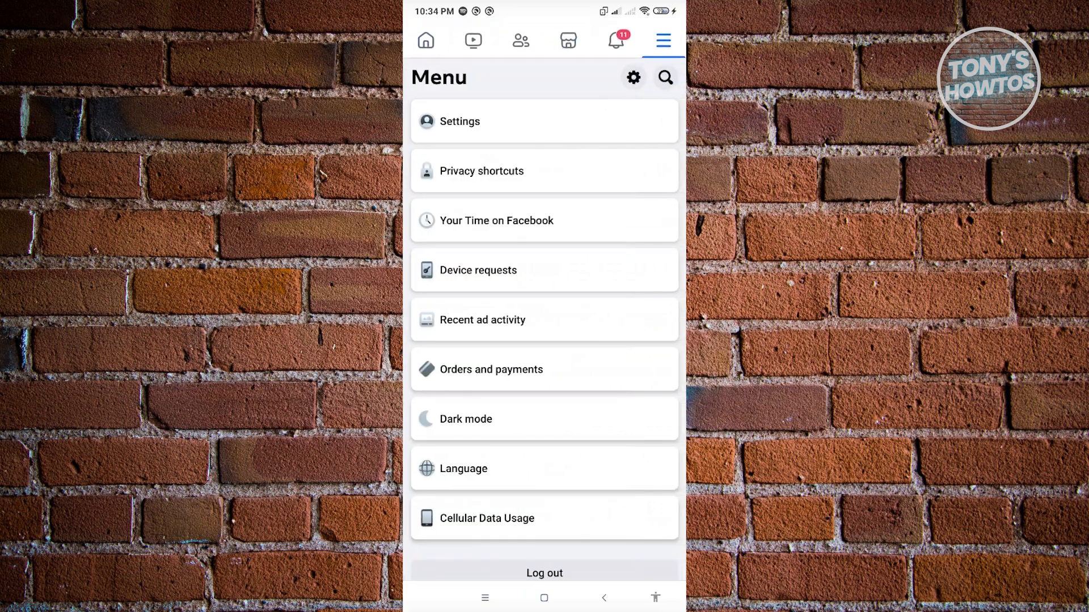
scroll(up, 3)
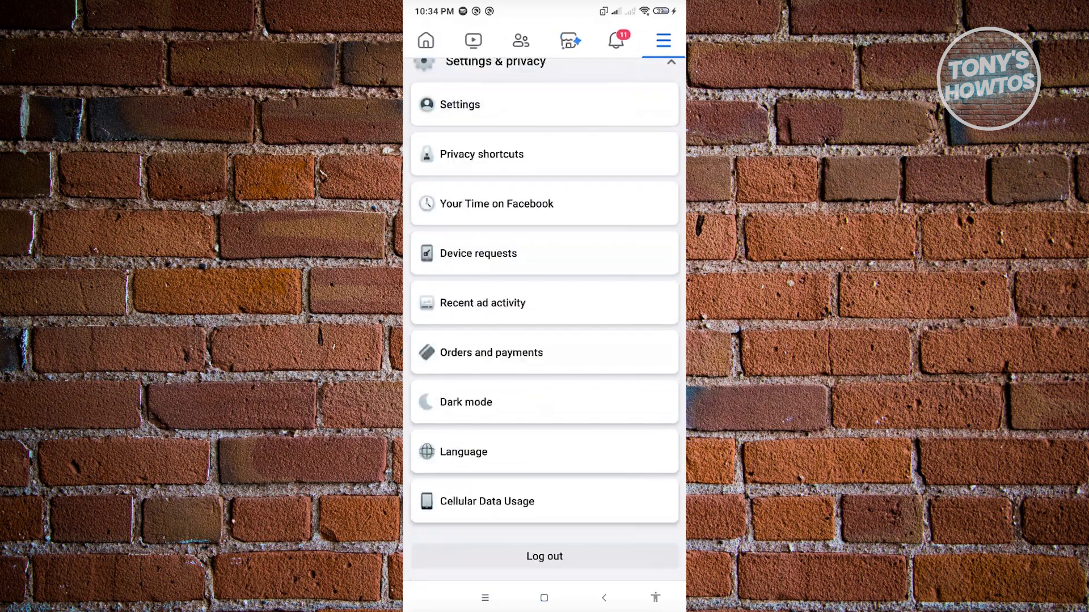
click(669, 62)
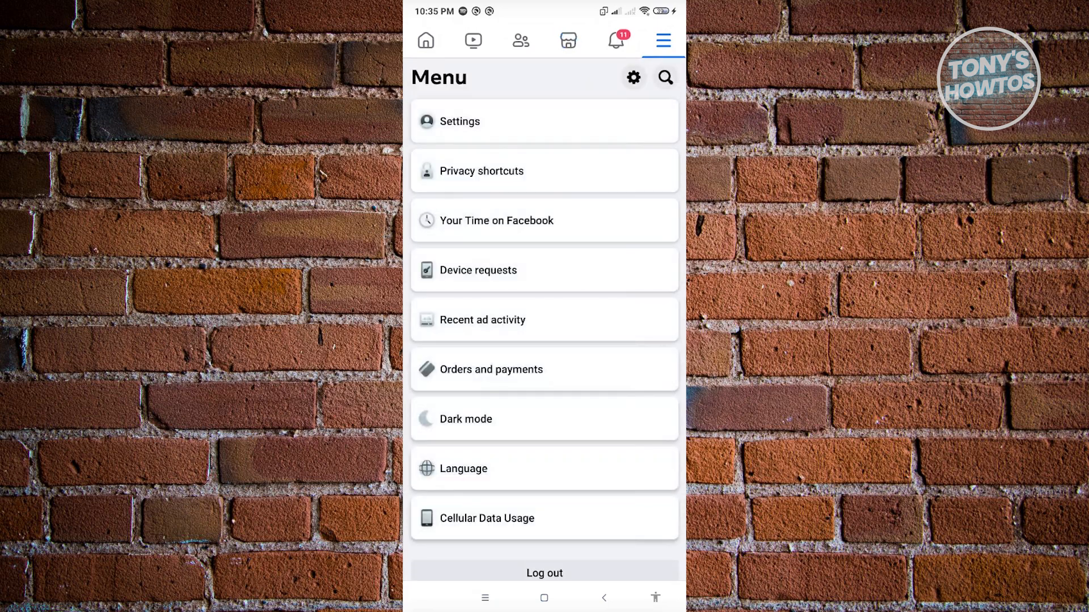
click(459, 120)
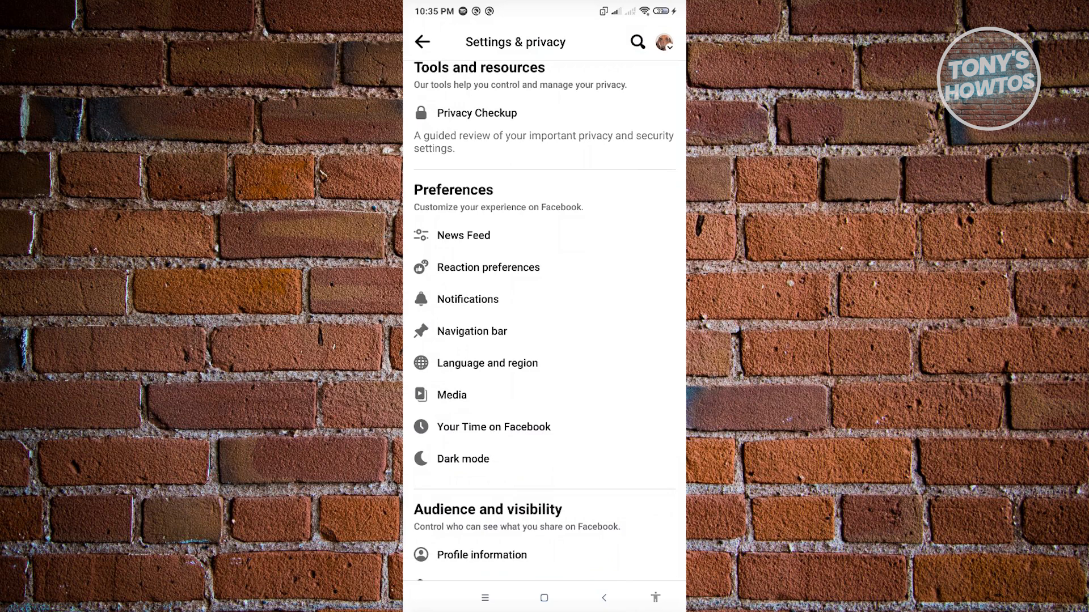
- Open Media under Preferences and scroll to the Never Autoplay Videos option
click(451, 394)
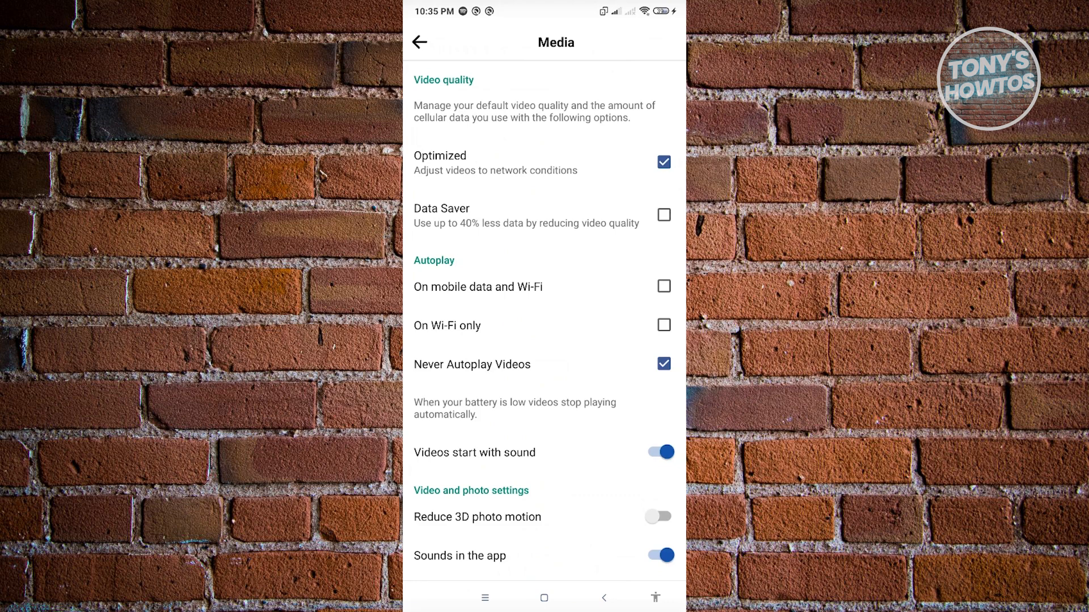
scroll(down, 3)
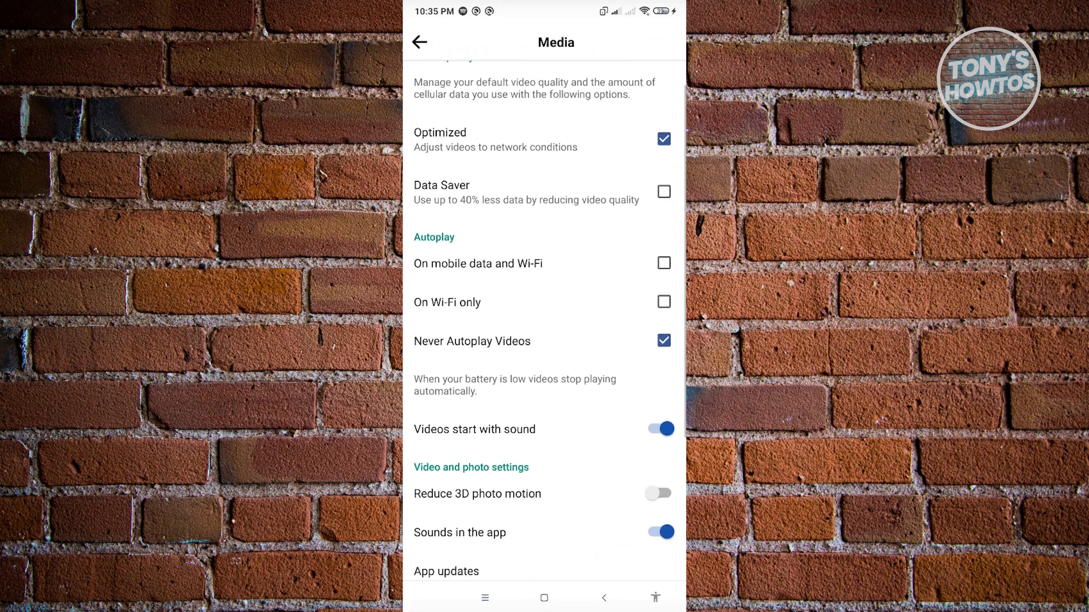
scroll(up, 3)
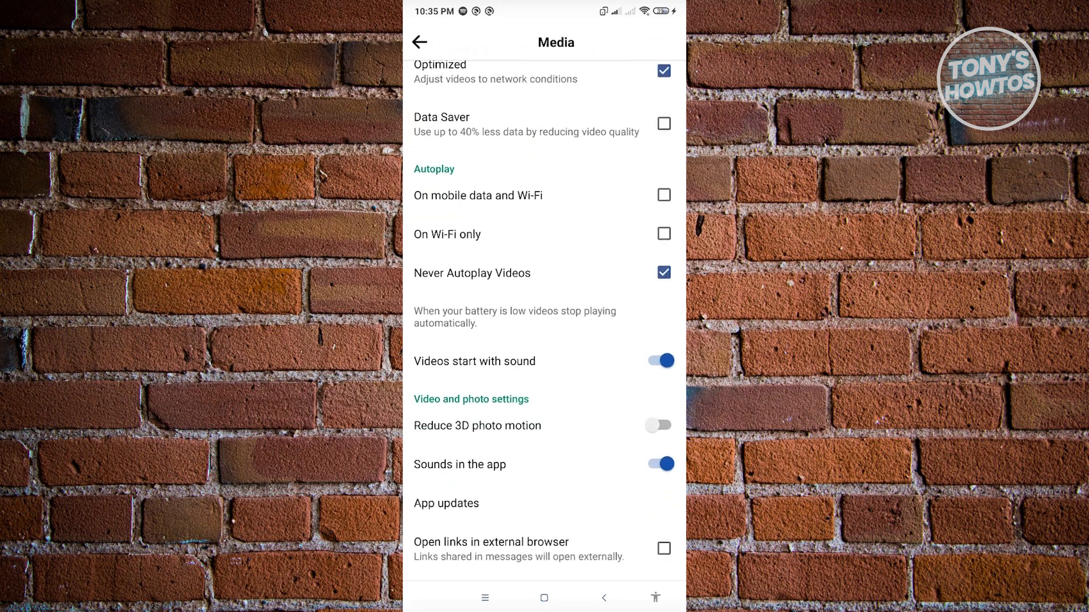